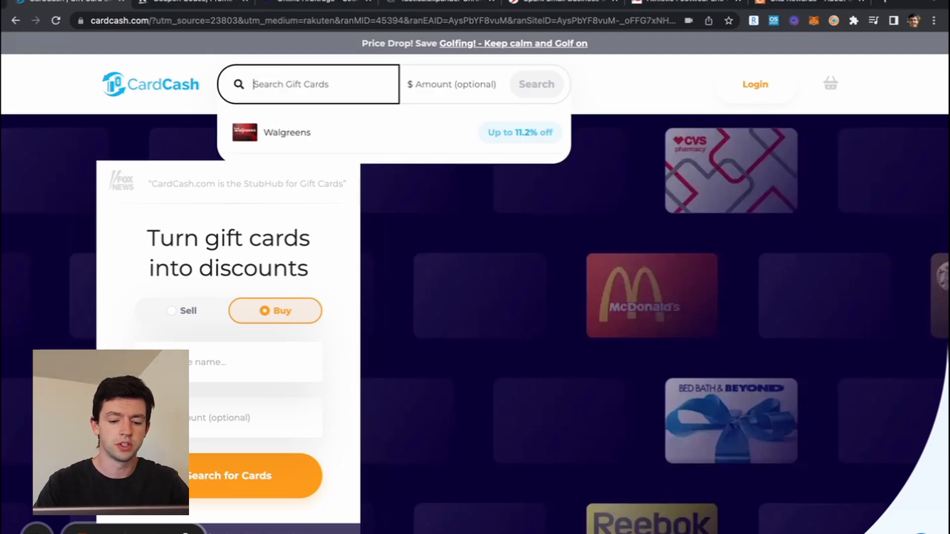
- Search CardCash for Walgreens and scroll its discounted gift cards at 11.2% off
type("nike")
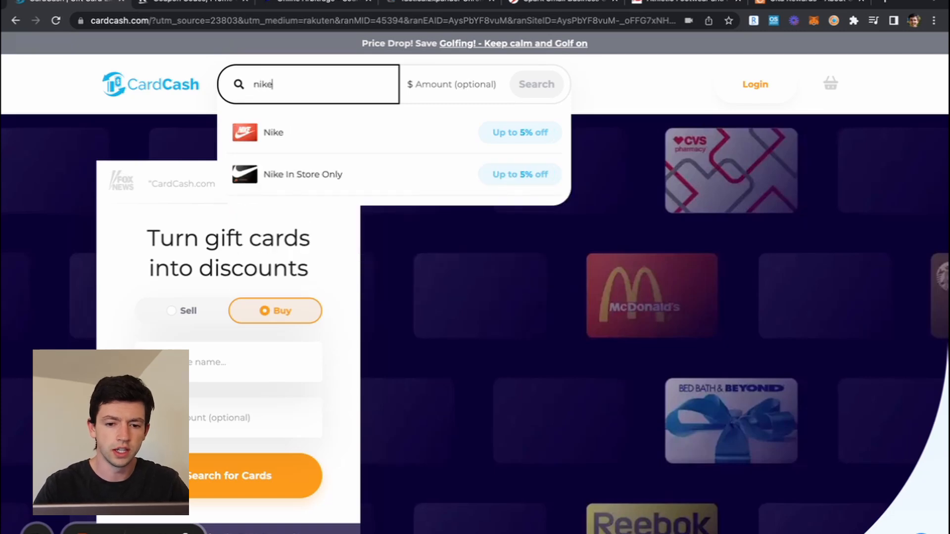
type("ad")
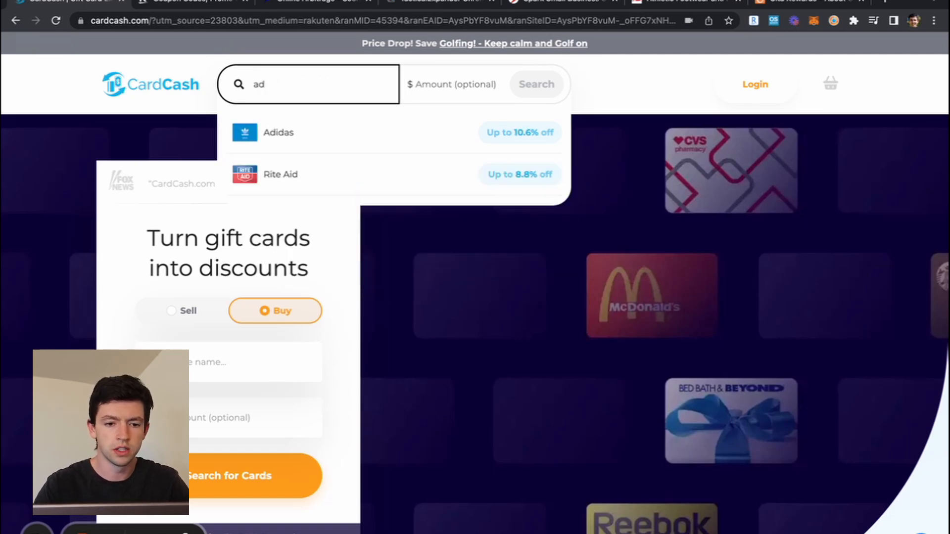
type("walg")
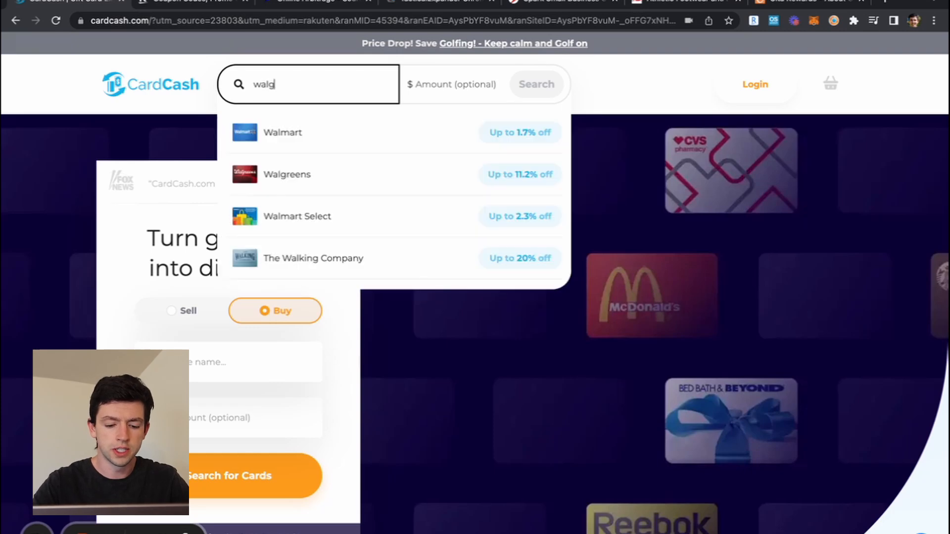
left_click(286, 174)
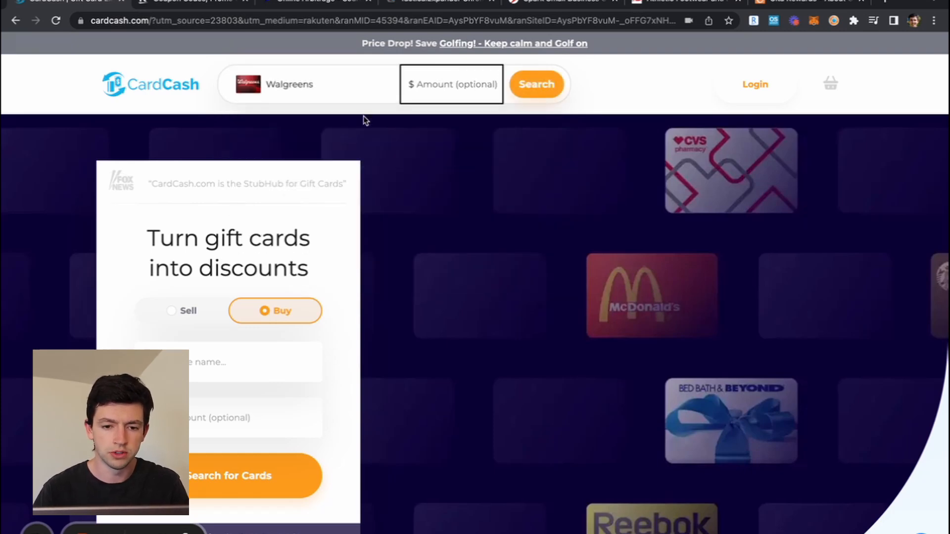
left_click(536, 84)
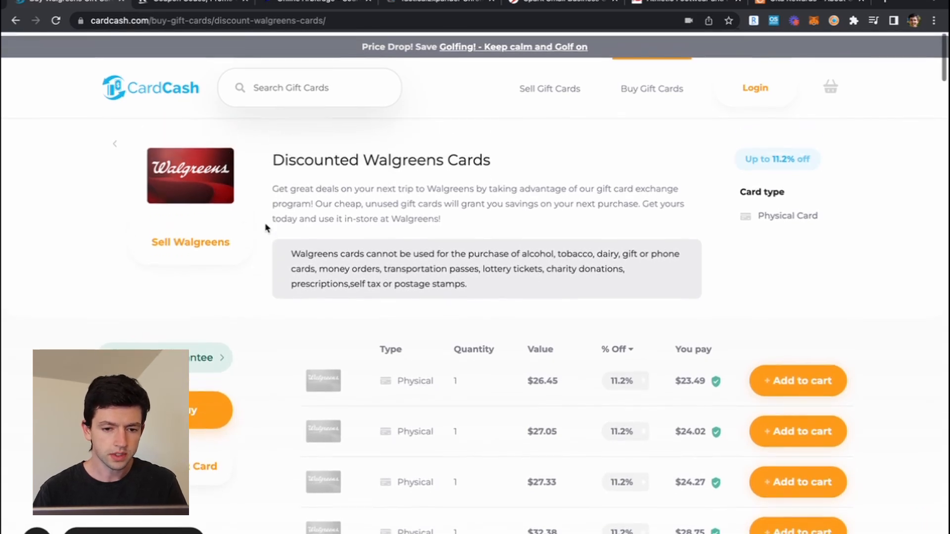
scroll("down", 3)
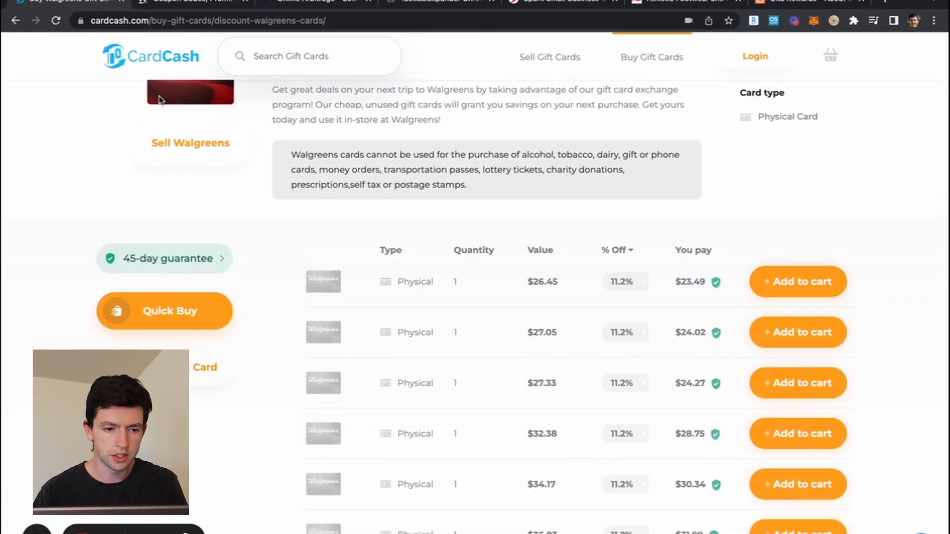
left_click(651, 57)
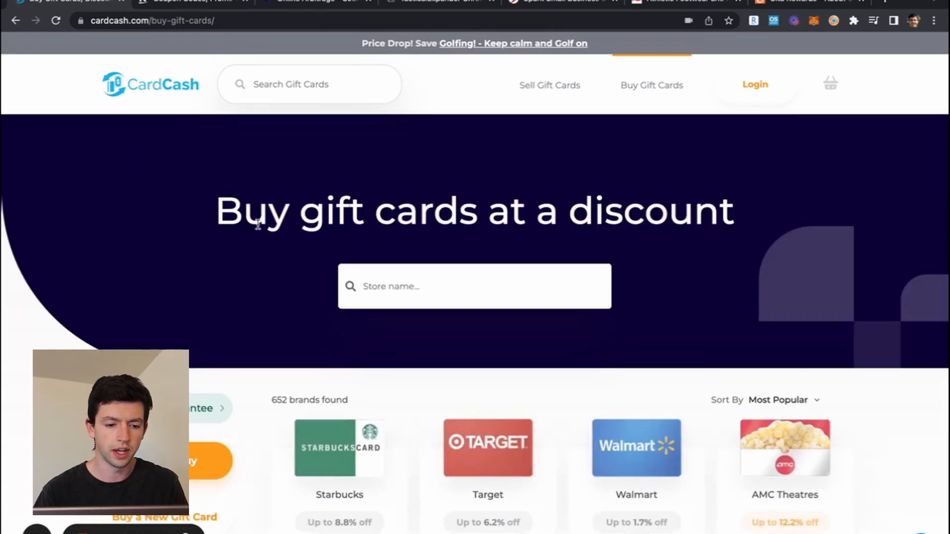
mouse_move(209, 117)
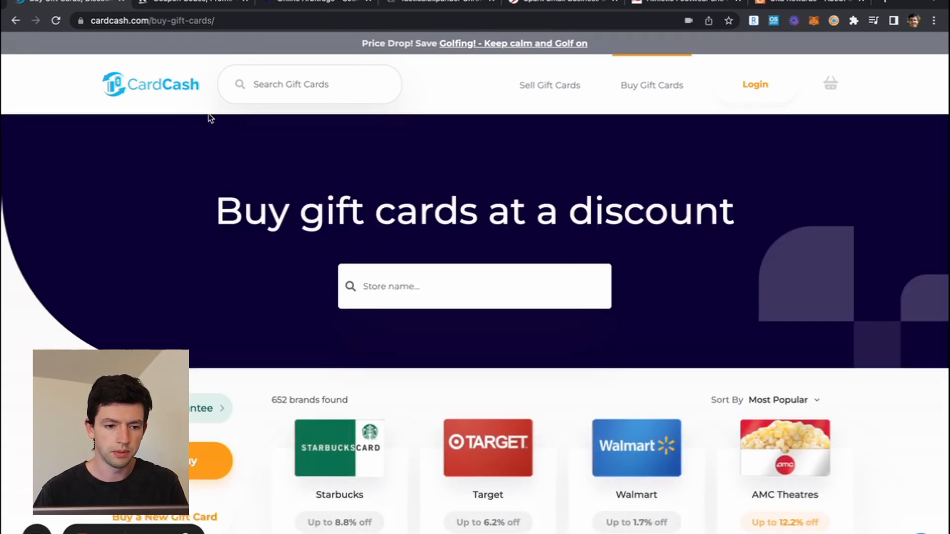
type("walgr")
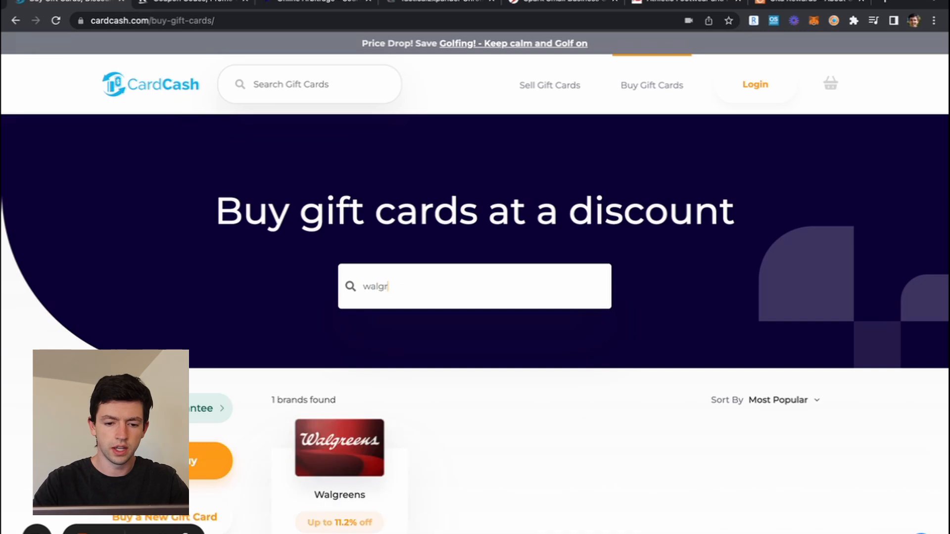
left_click(338, 447)
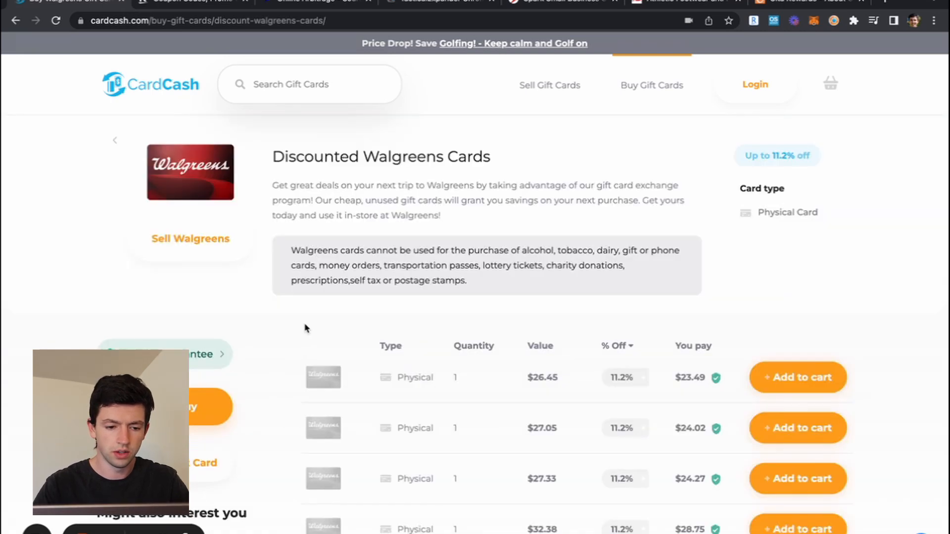
scroll("down", 3)
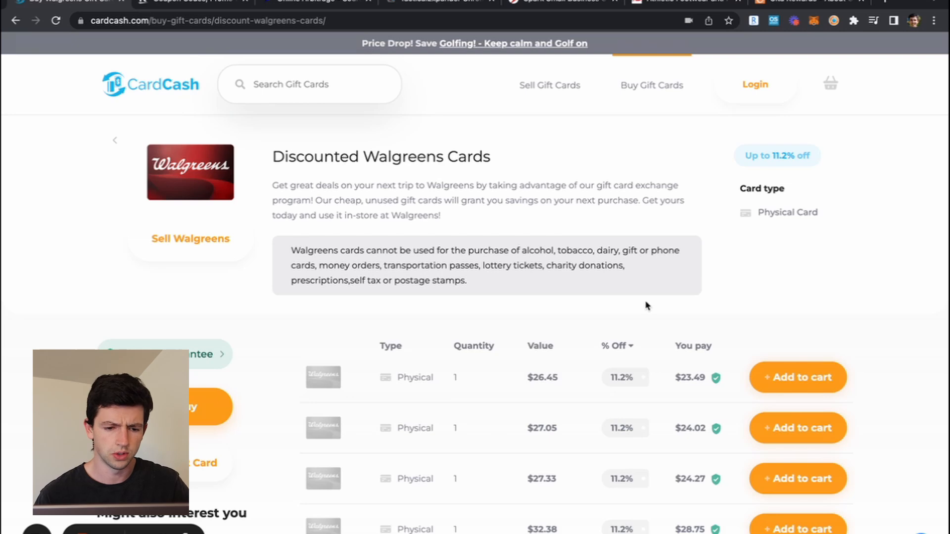
mouse_move(639, 89)
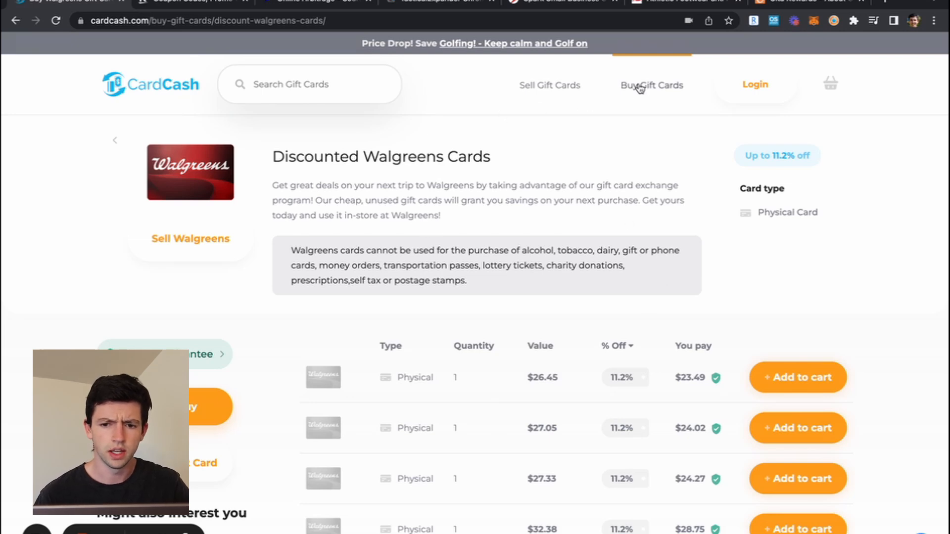
- Go to Buy Gift Cards and scroll through the grid of 652 discounted brands
left_click(651, 85)
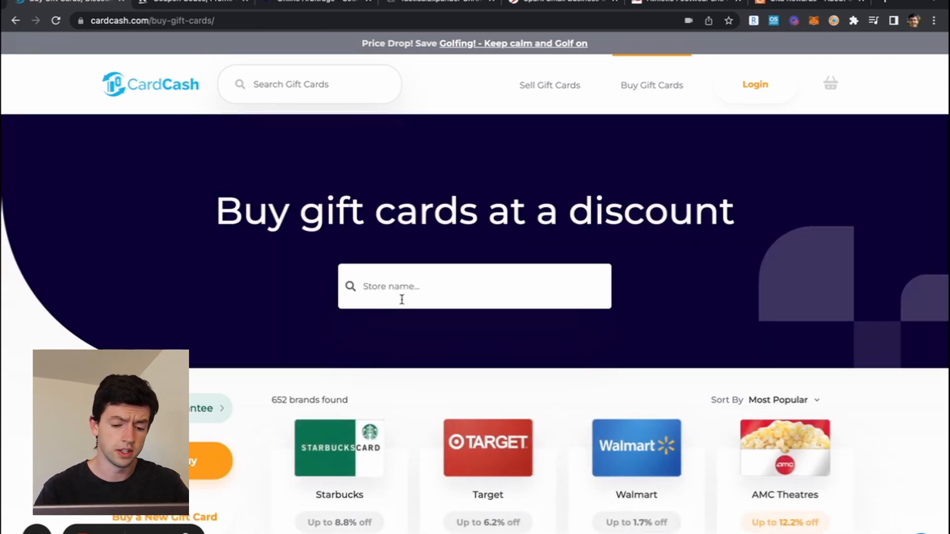
scroll("down", 3)
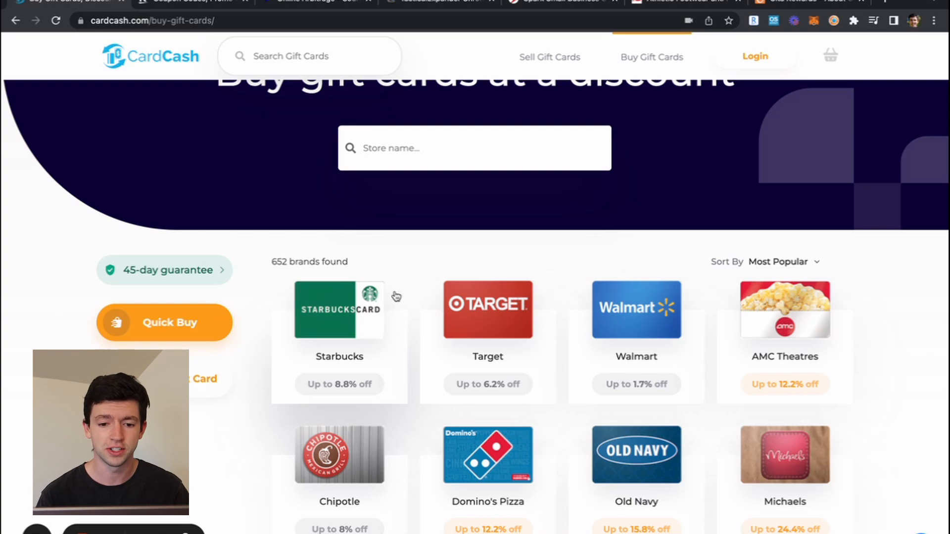
scroll("down", 3)
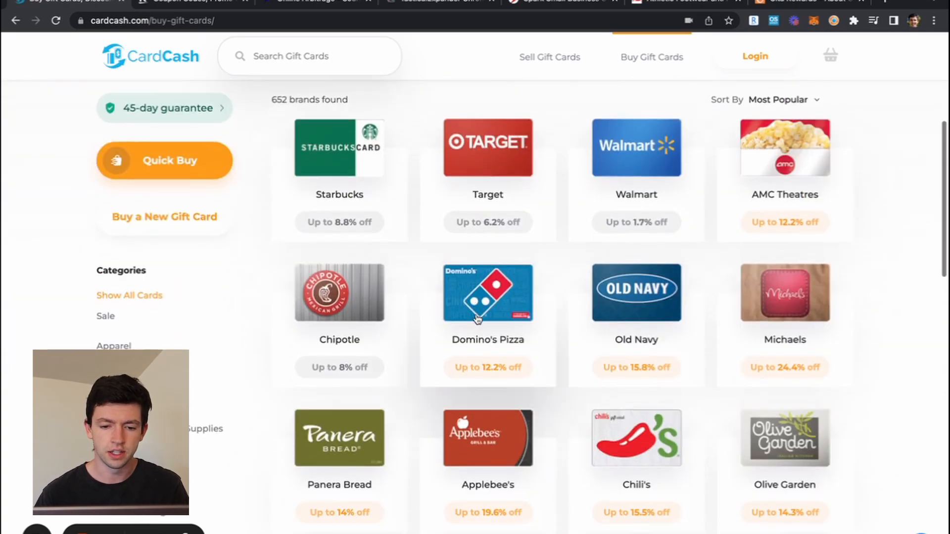
scroll("down", 3)
type("fo0ot")
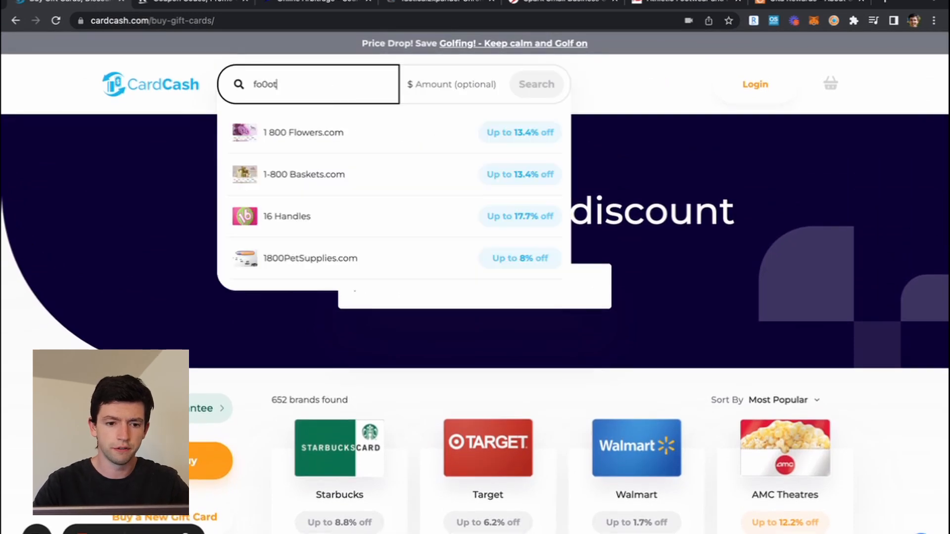
- Search 'walgreens', pick Walgreens from the suggestions and run the gift card search
type("footlocker")
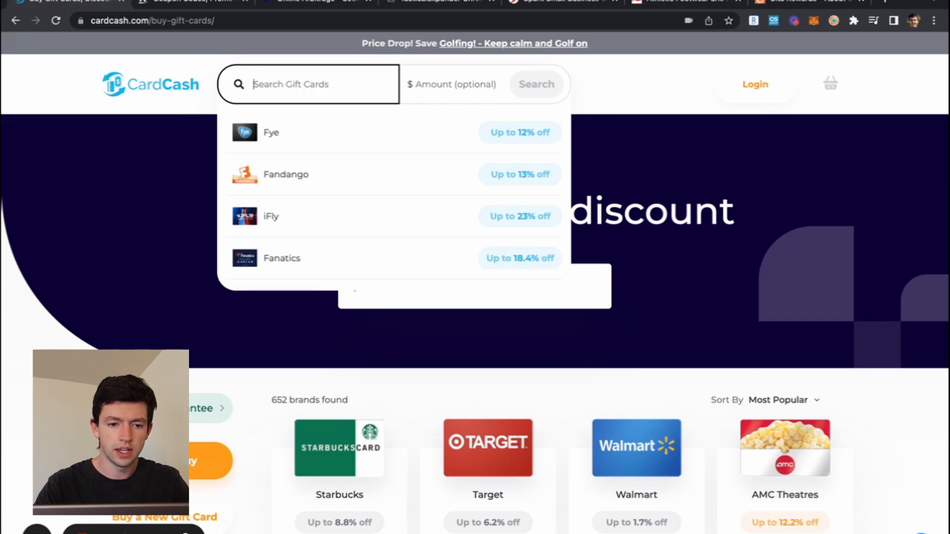
type("cv")
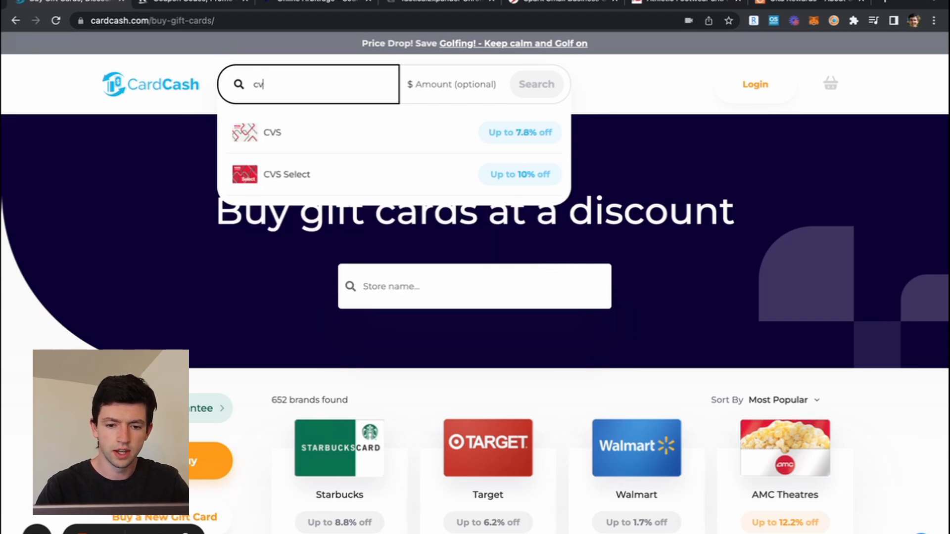
type("walgreens")
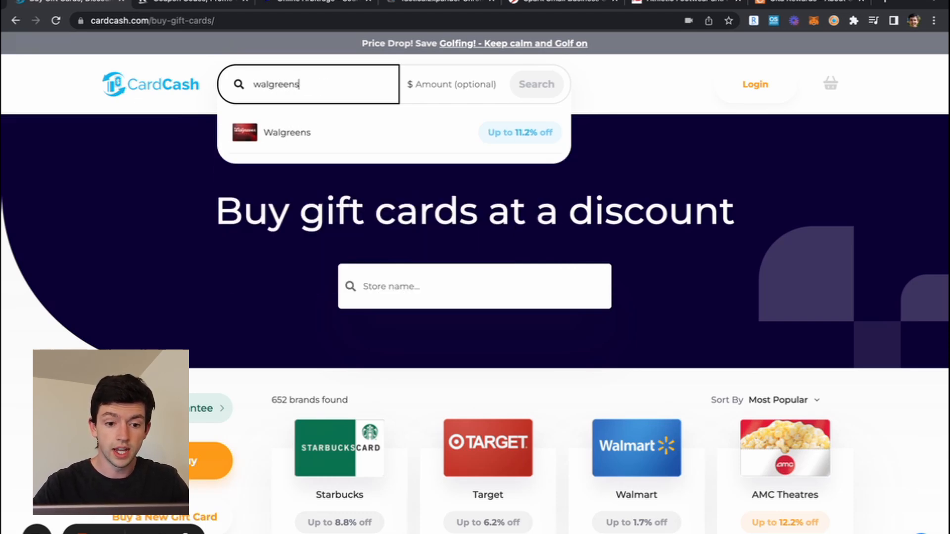
left_click(286, 133)
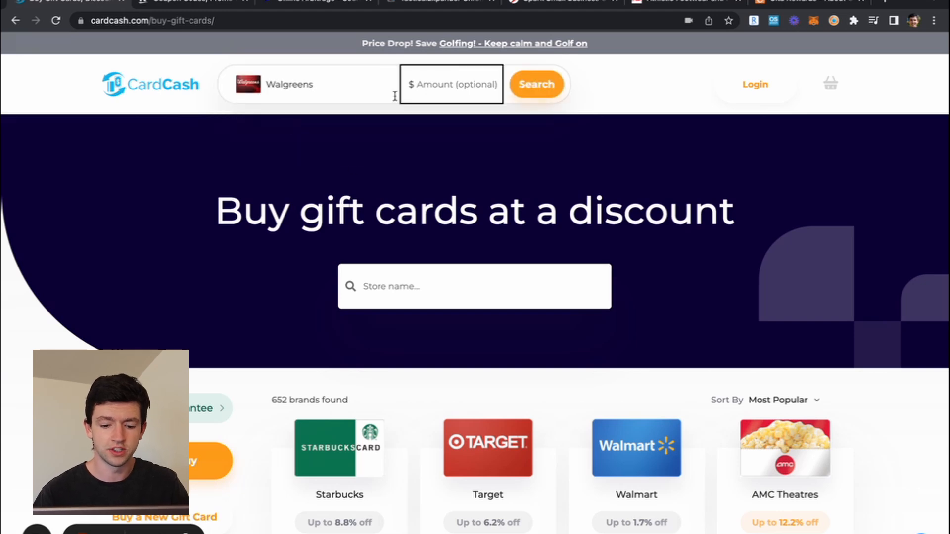
left_click(535, 84)
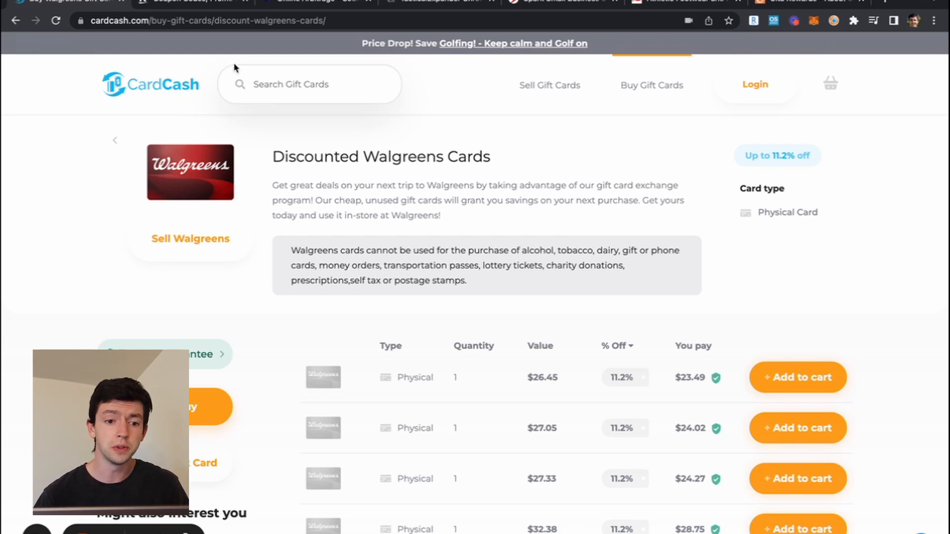
- Leave the CardCash Walgreens listings for the Rakuten coupons tab
left_click(307, 84)
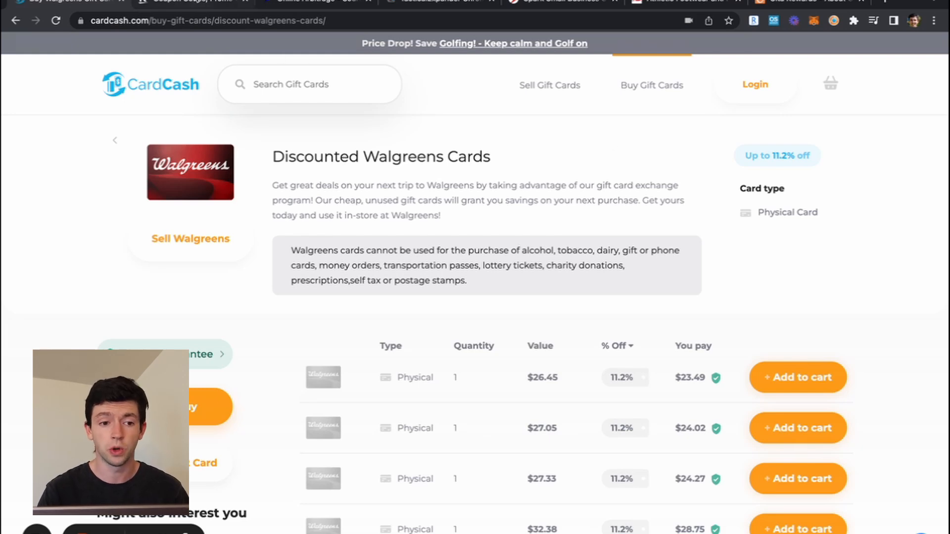
left_click(188, 1)
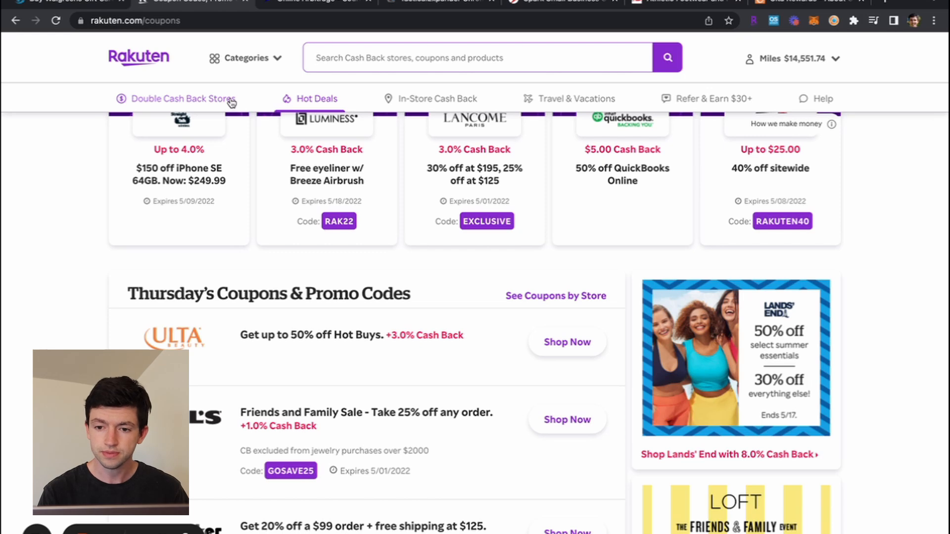
- Go to Double Cash Back Stores and scroll down to the Trending 2X Cash Back stores
left_click(184, 99)
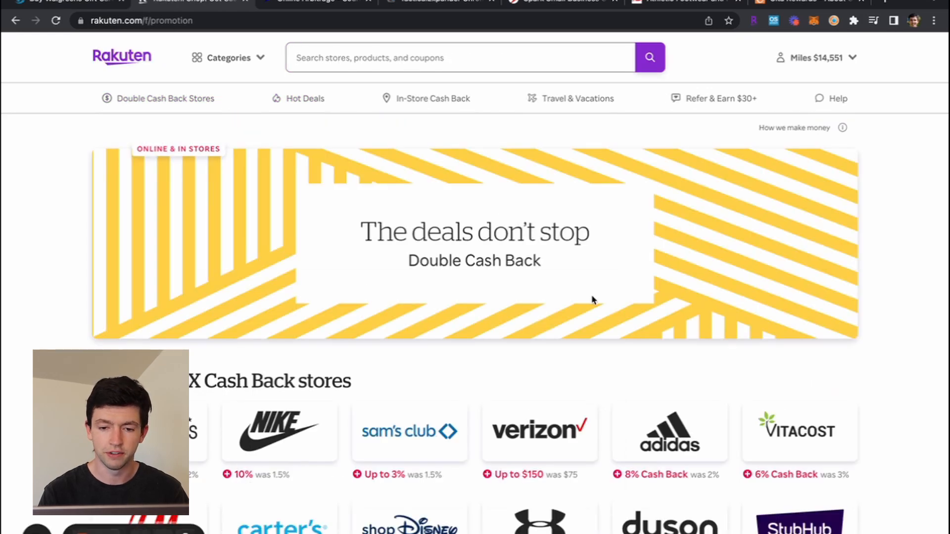
mouse_move(747, 265)
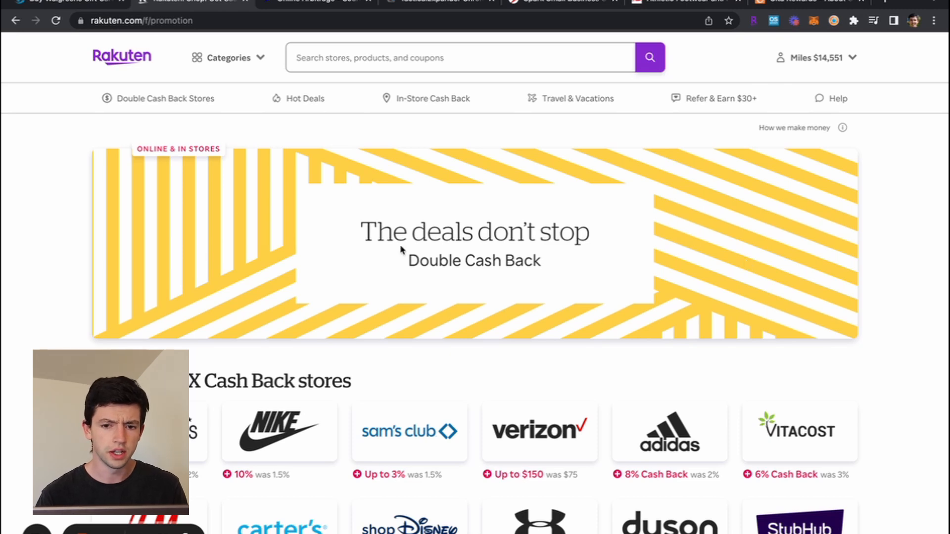
scroll("down", 3)
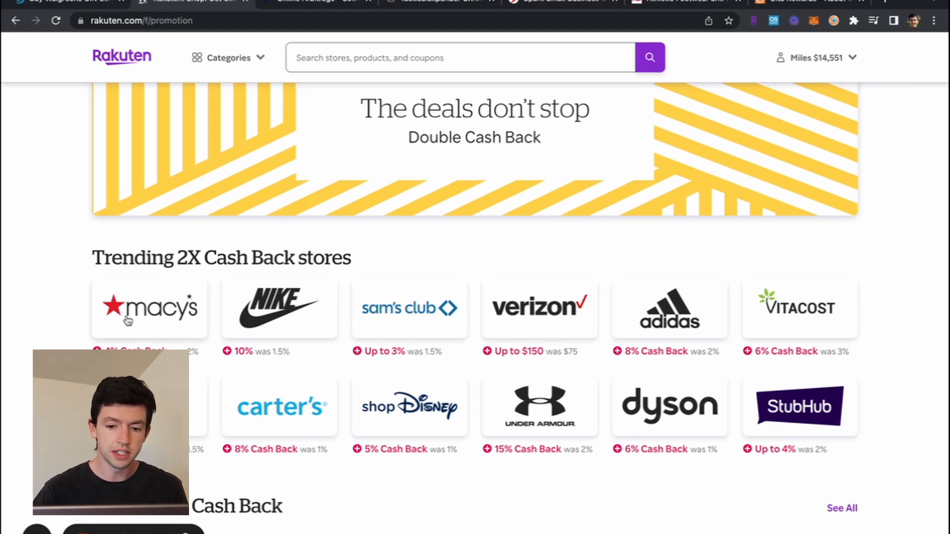
scroll("down", 3)
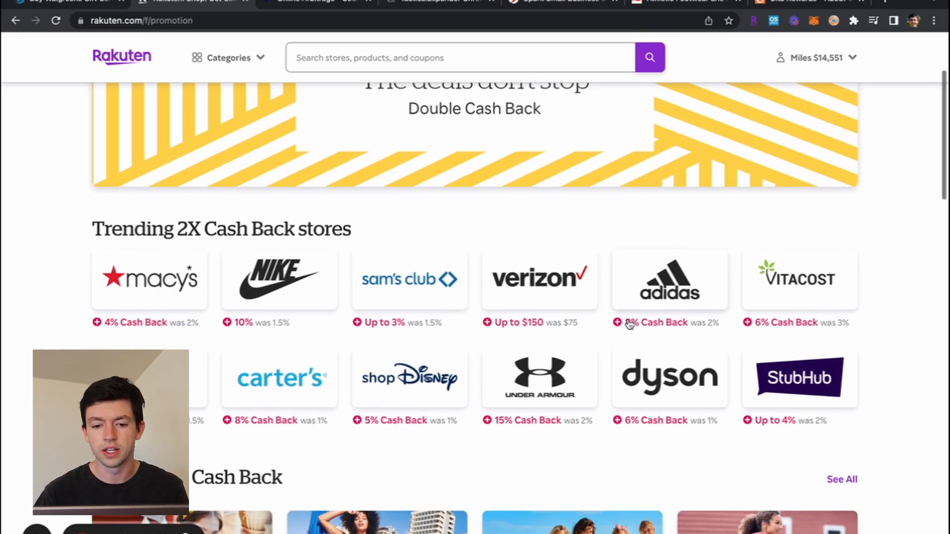
scroll("down", 3)
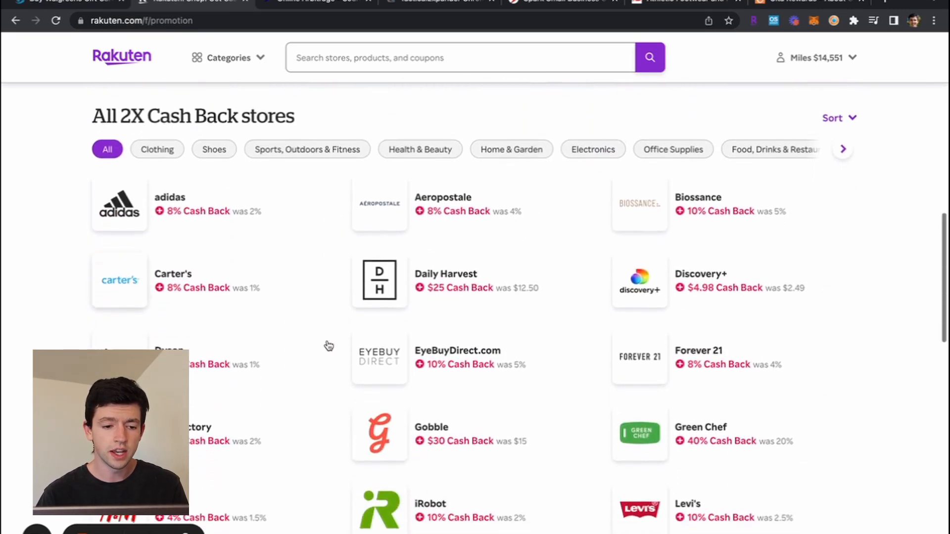
scroll("down", 3)
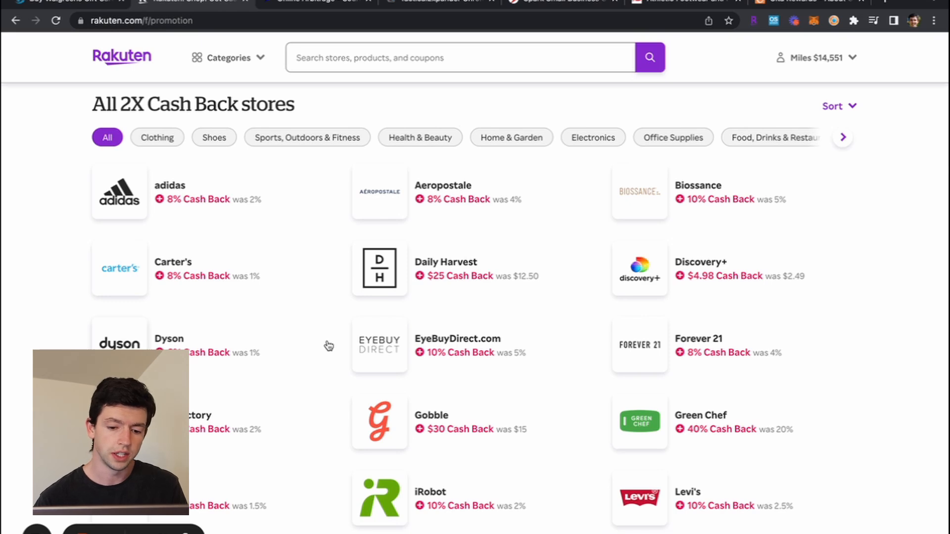
scroll("down", 3)
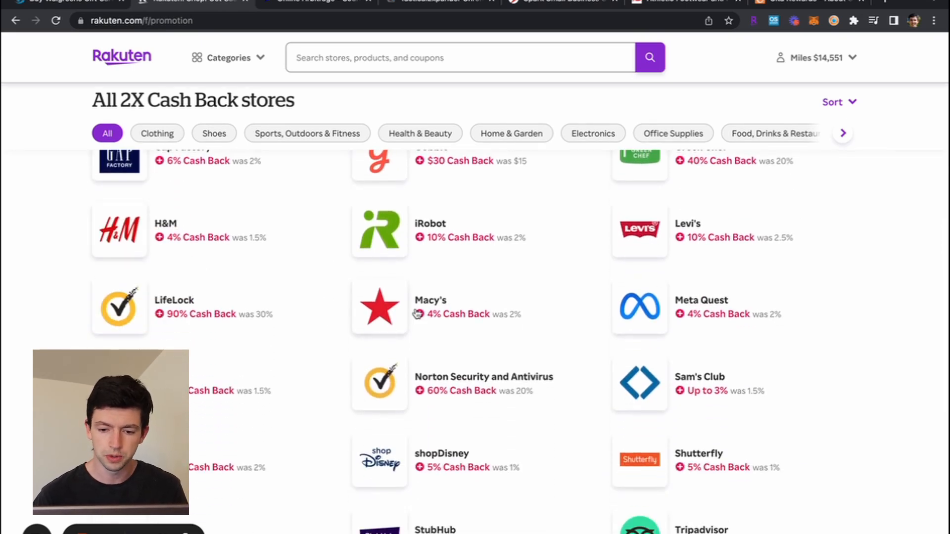
scroll("down", 3)
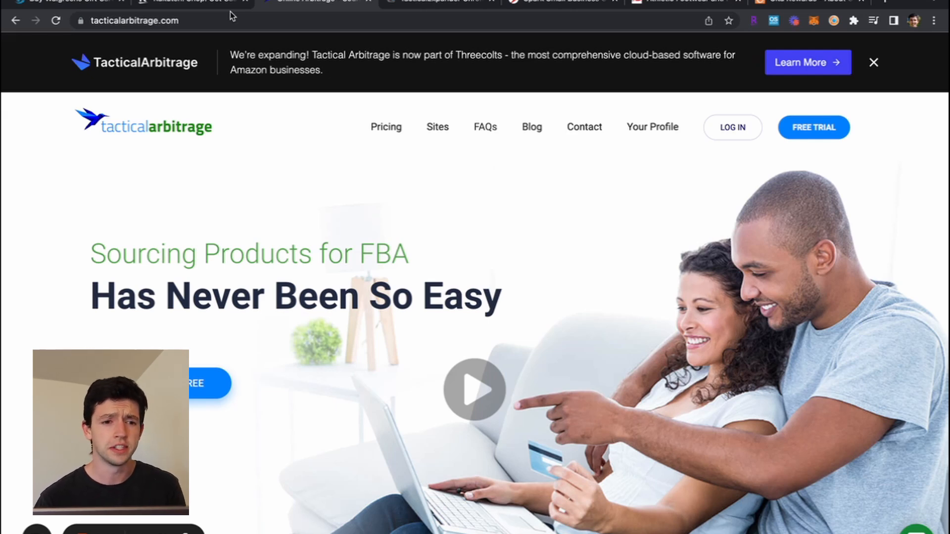
- Return via the Rakuten promotion tab to the coupons page and browse Thursday's store deals
left_click(188, 2)
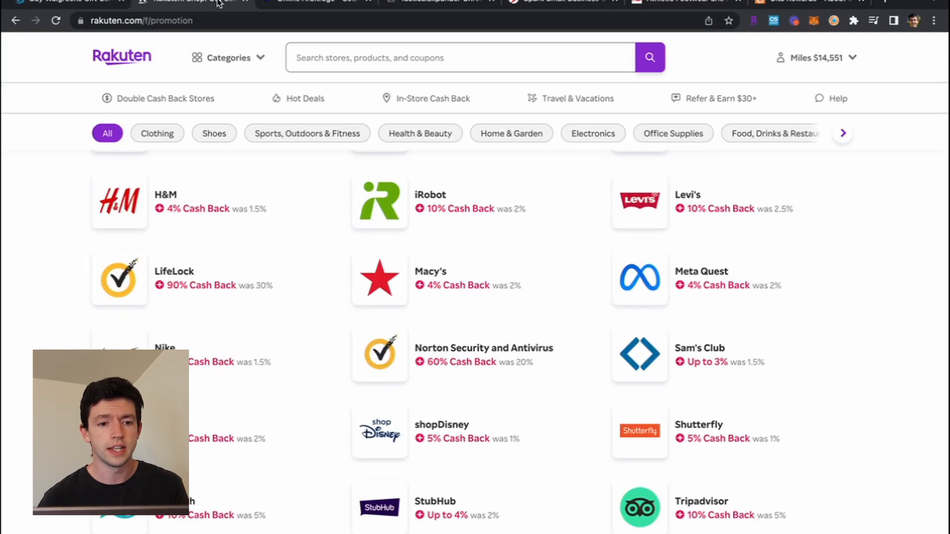
left_click(305, 98)
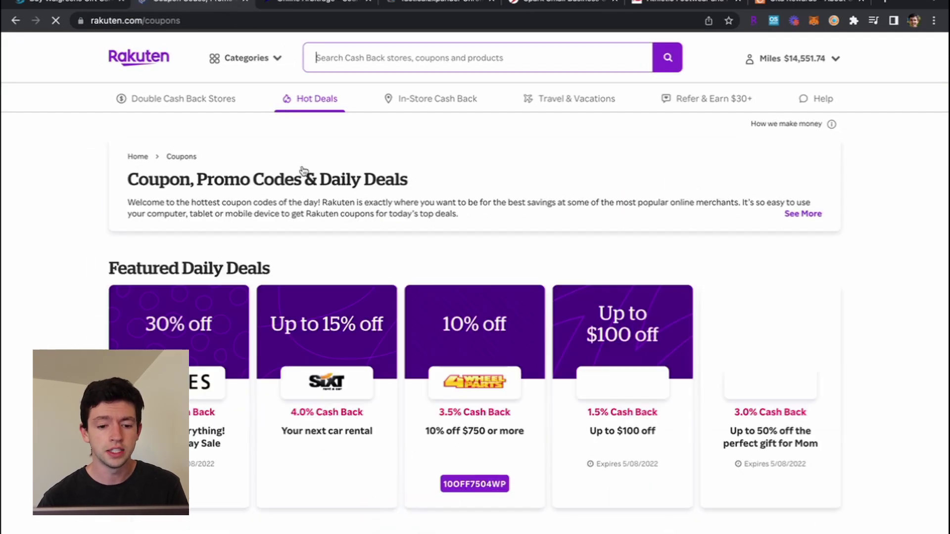
scroll("down", 3)
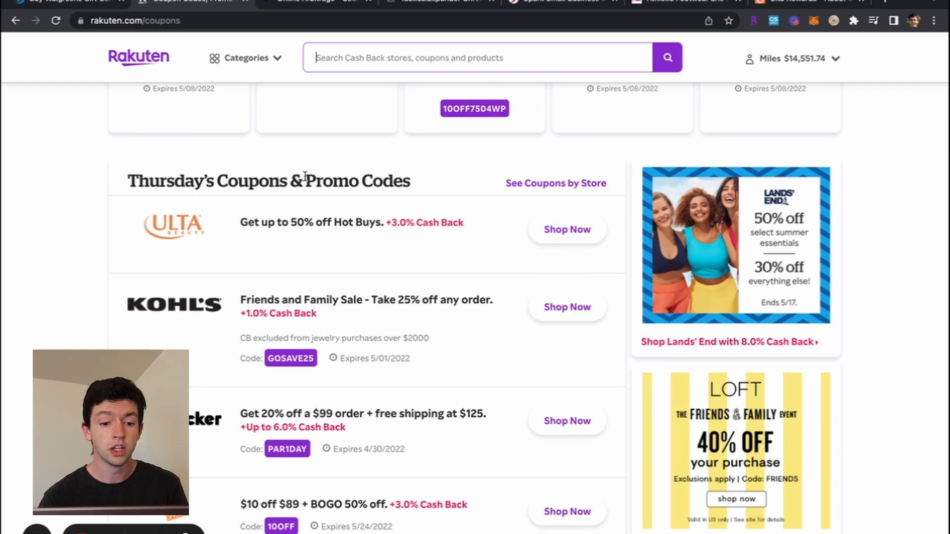
scroll("down", 3)
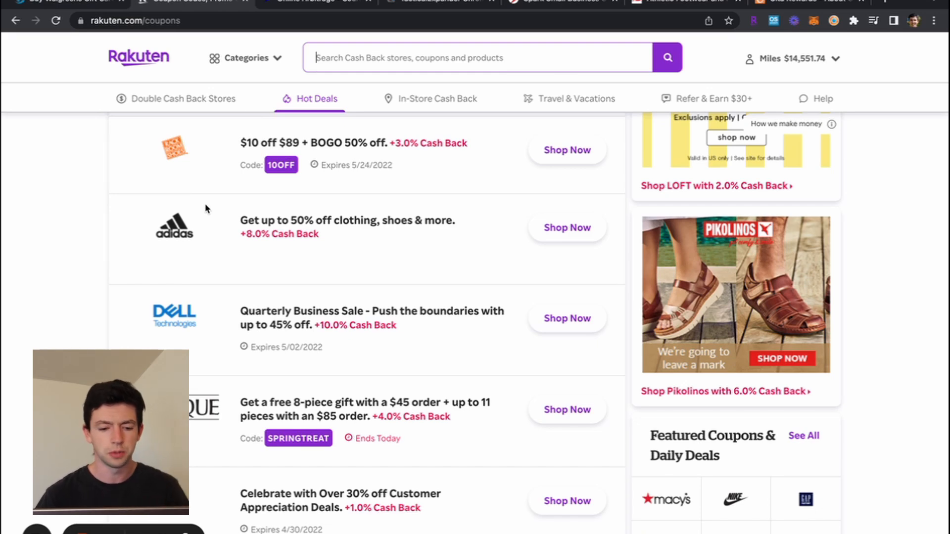
scroll("down", 3)
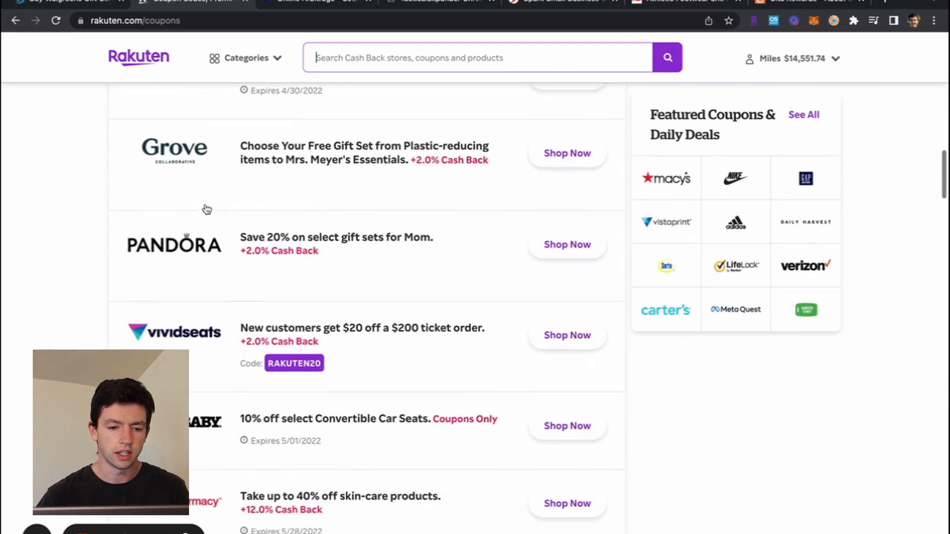
scroll("down", 3)
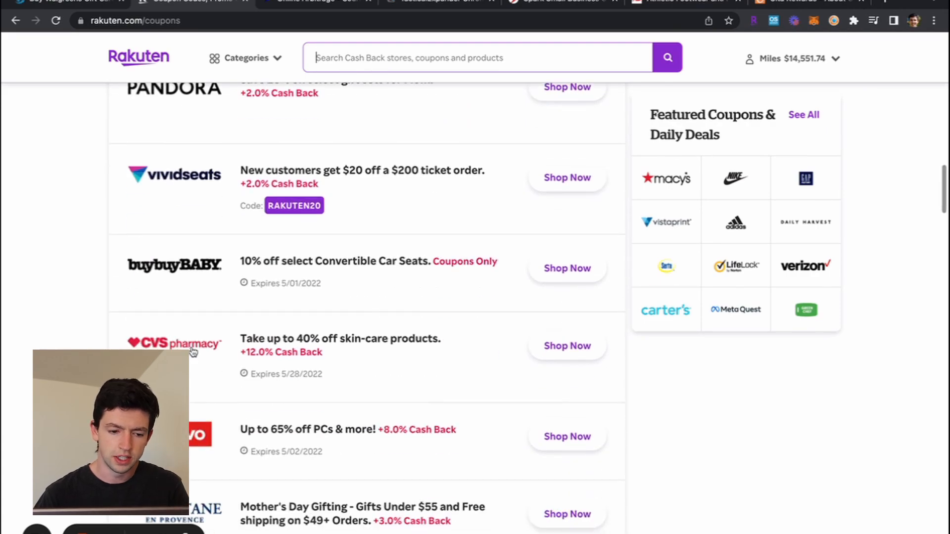
scroll("down", 3)
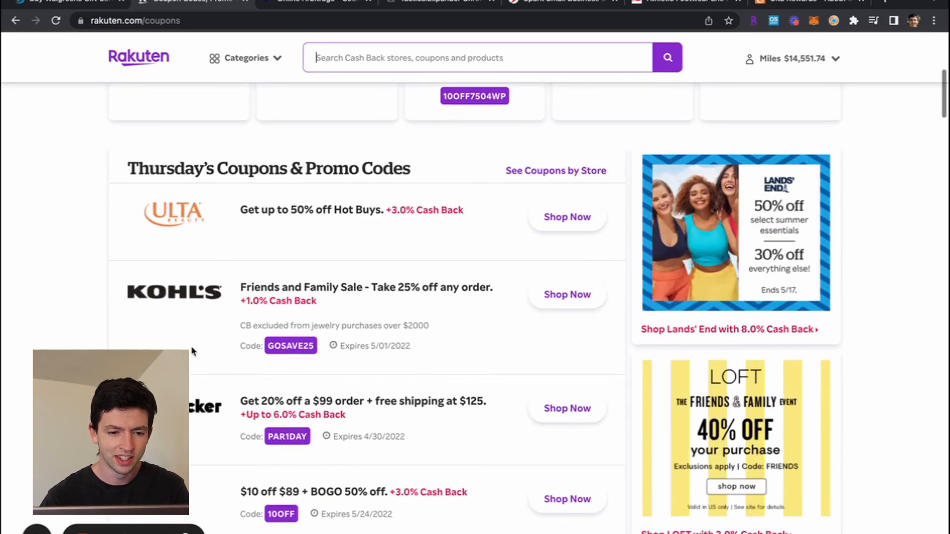
scroll("down", 3)
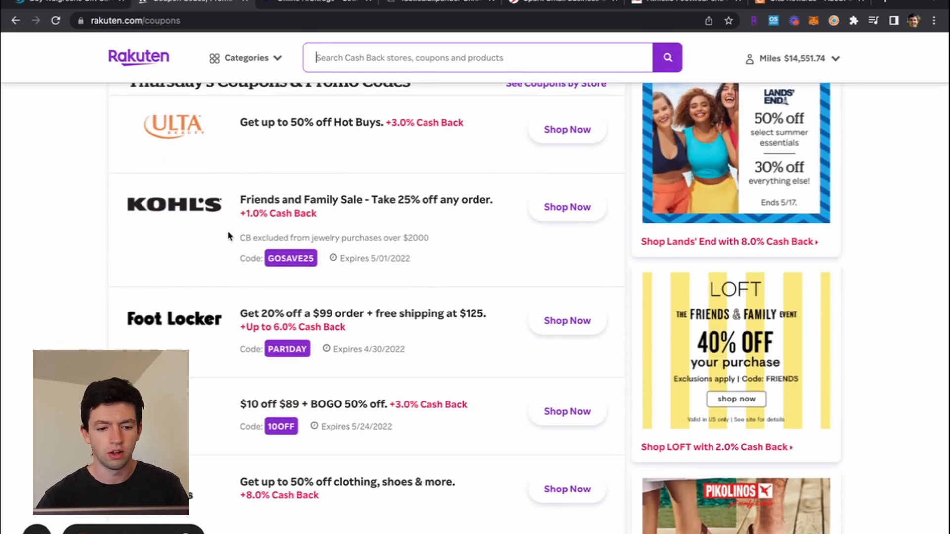
scroll("down", 3)
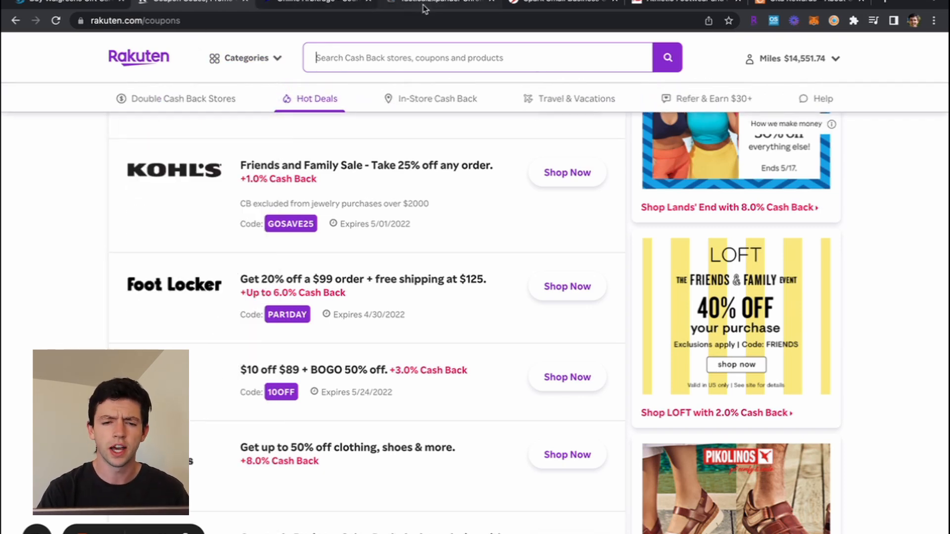
- On Tactical Expander, expand the supported USA sites list and scroll through the retailers
left_click(440, 3)
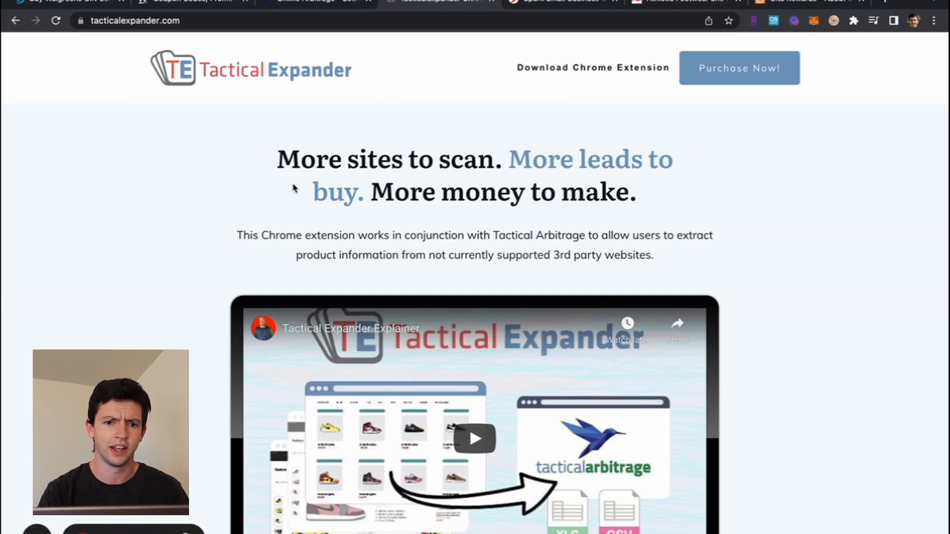
scroll("down", 3)
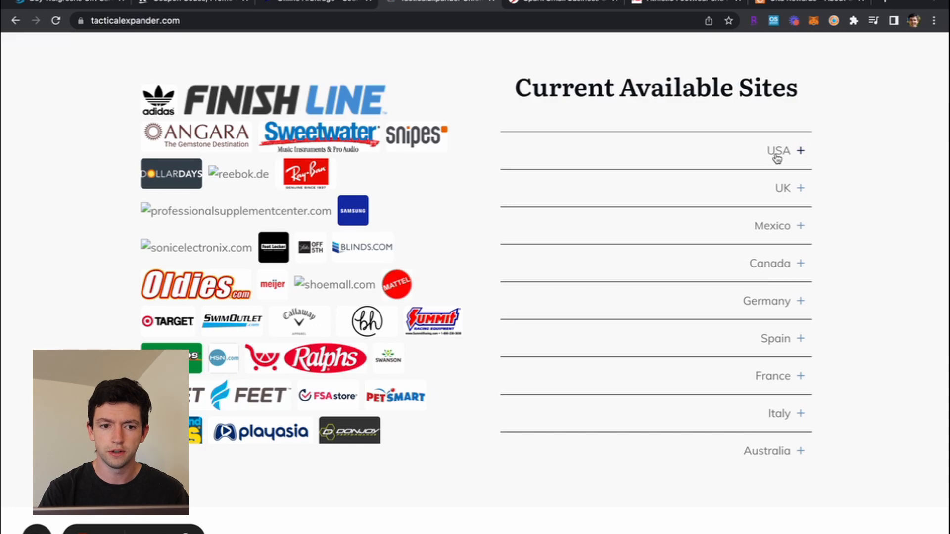
left_click(802, 150)
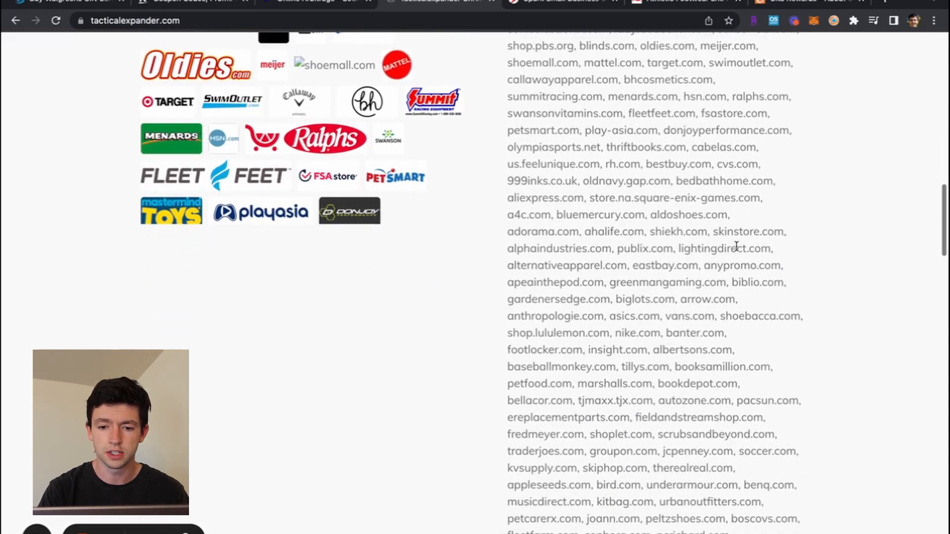
scroll("down", 3)
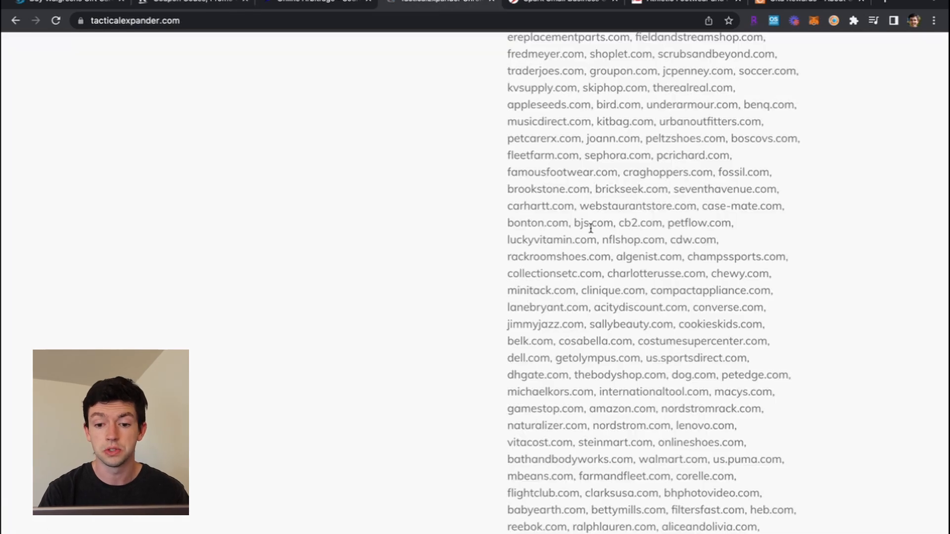
scroll("down", 3)
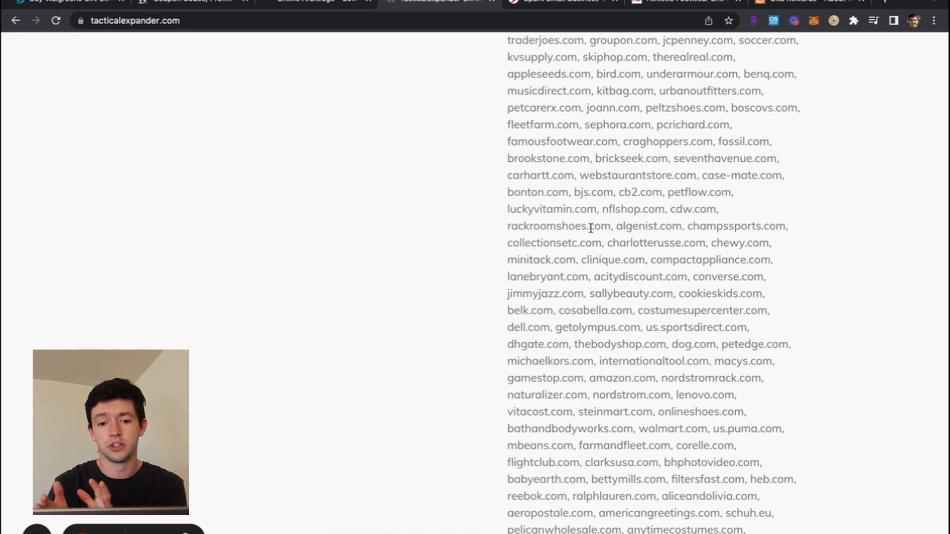
scroll("down", 3)
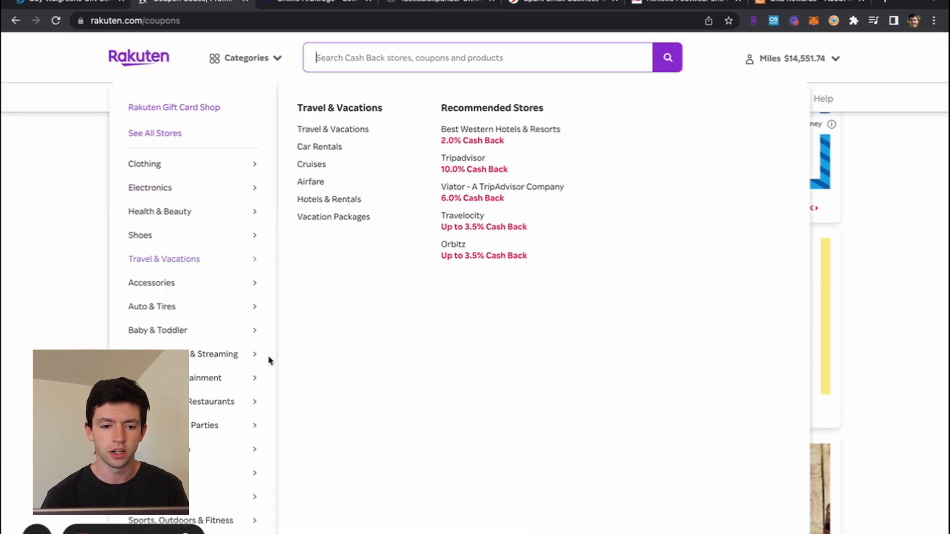
- Dismiss Rakuten's store categories dropdown to show the coupons page
left_click(436, 2)
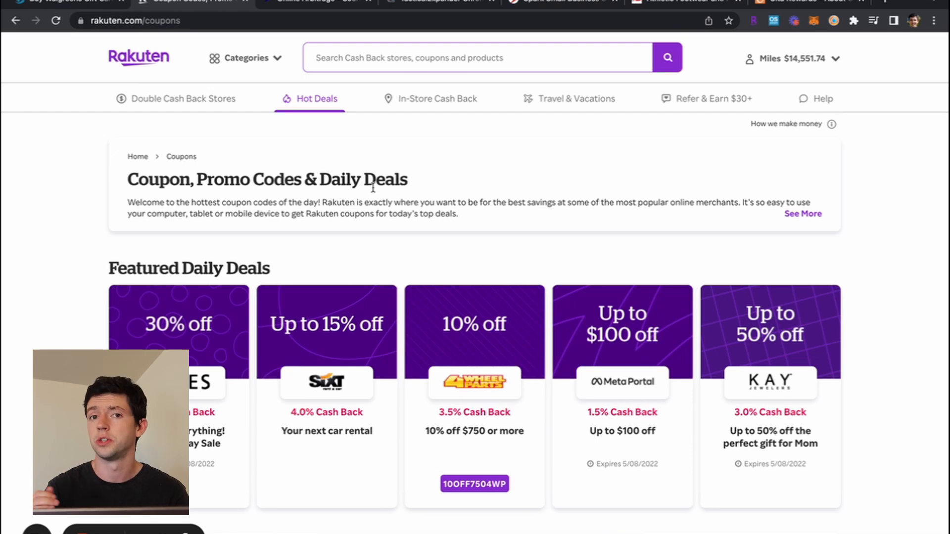
mouse_move(896, 141)
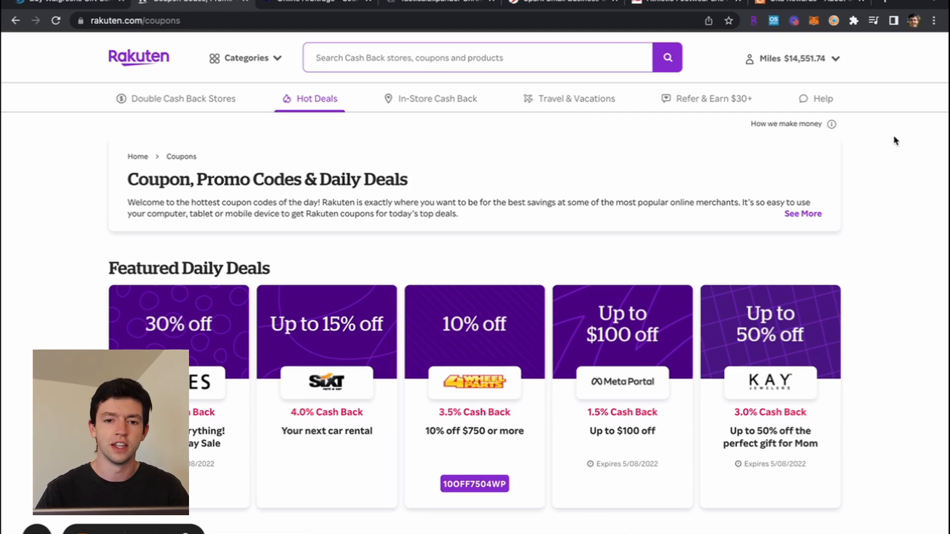
- Switch to Capital One's All Business Cards and scroll to the Spark Cash Plus and Cash Select cards
left_click(567, 2)
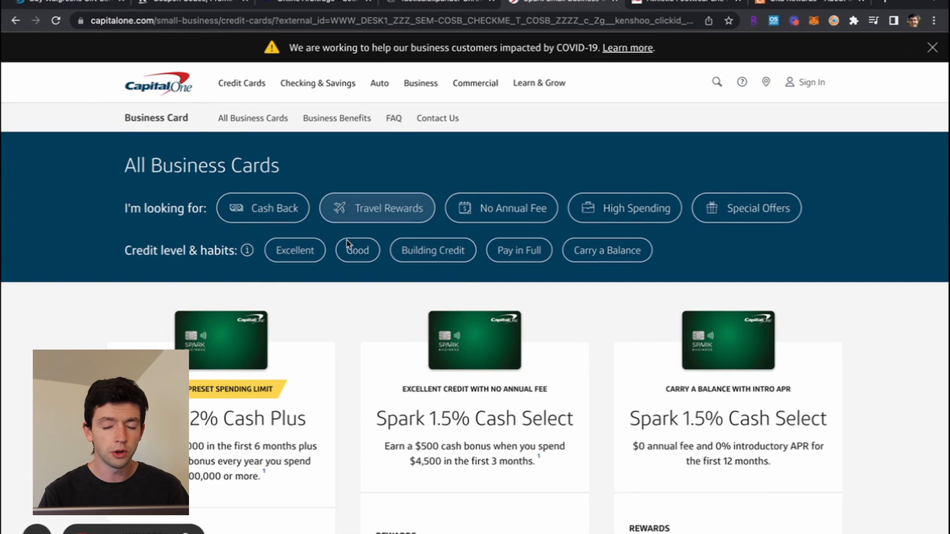
scroll("down", 3)
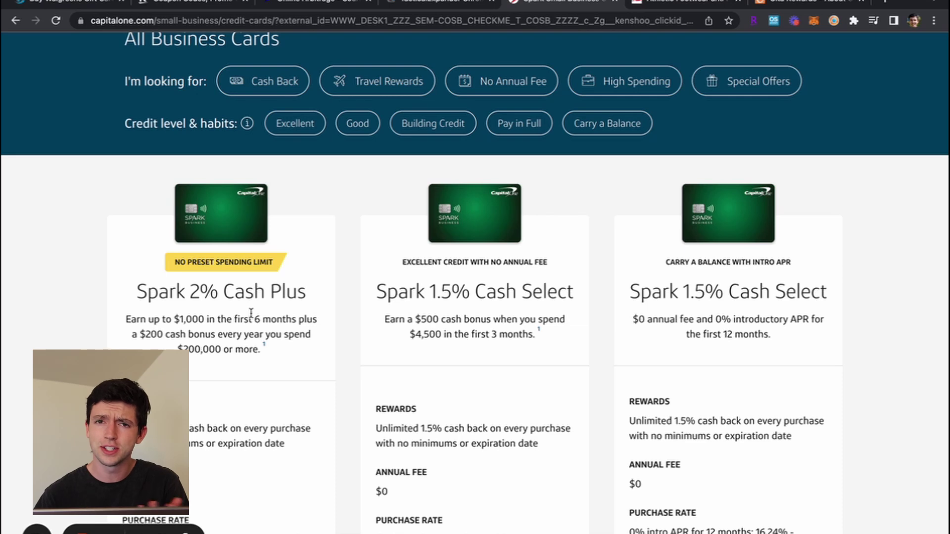
mouse_move(85, 326)
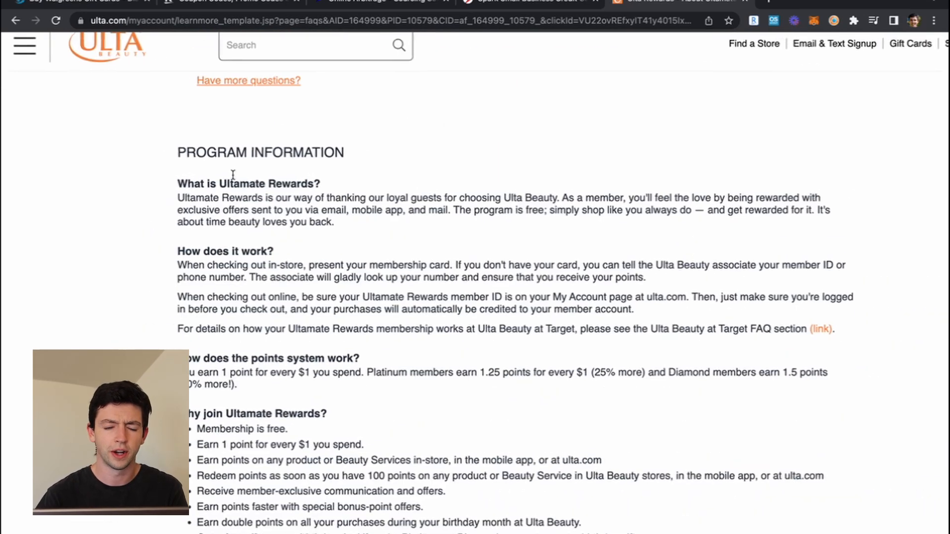
- Scroll the Ultamate Rewards FAQ through Program Information and Earning Points answers
scroll("down", 3)
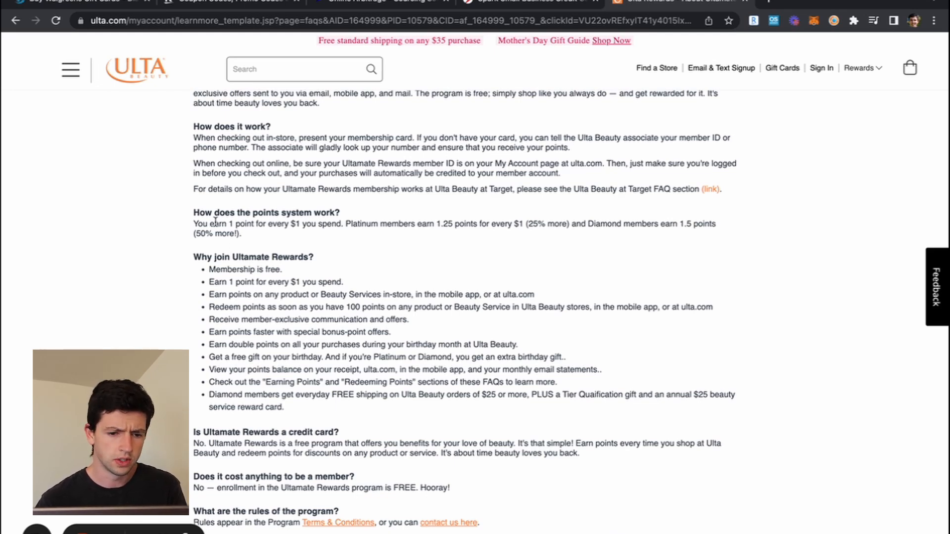
mouse_move(402, 234)
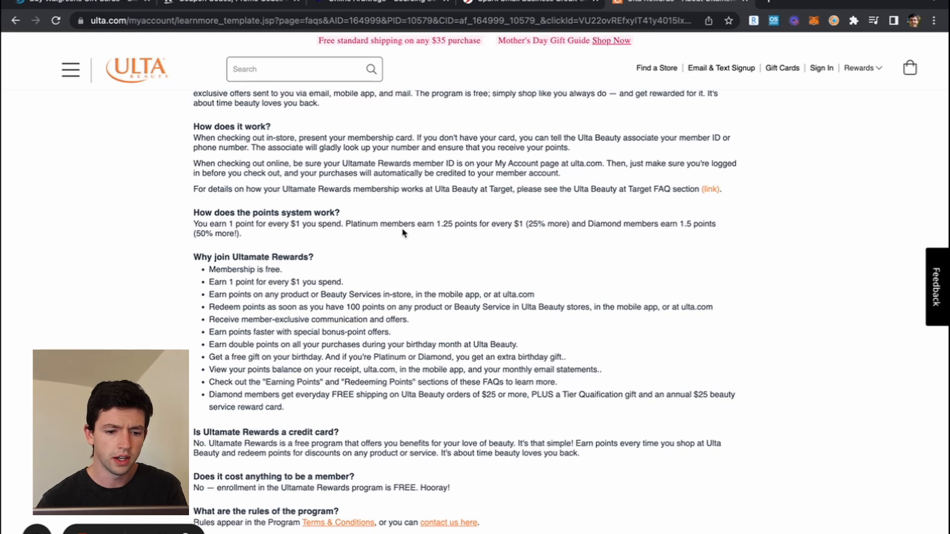
scroll("down", 3)
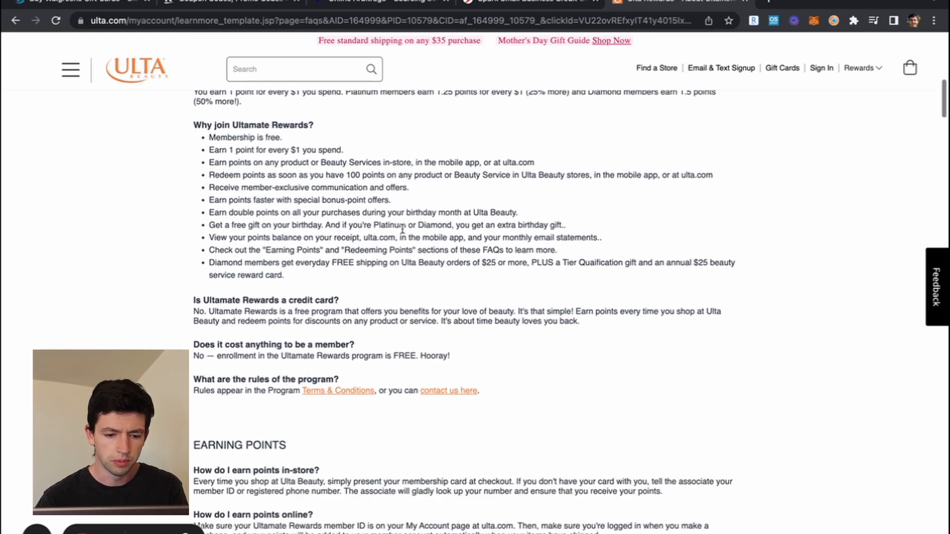
scroll("down", 3)
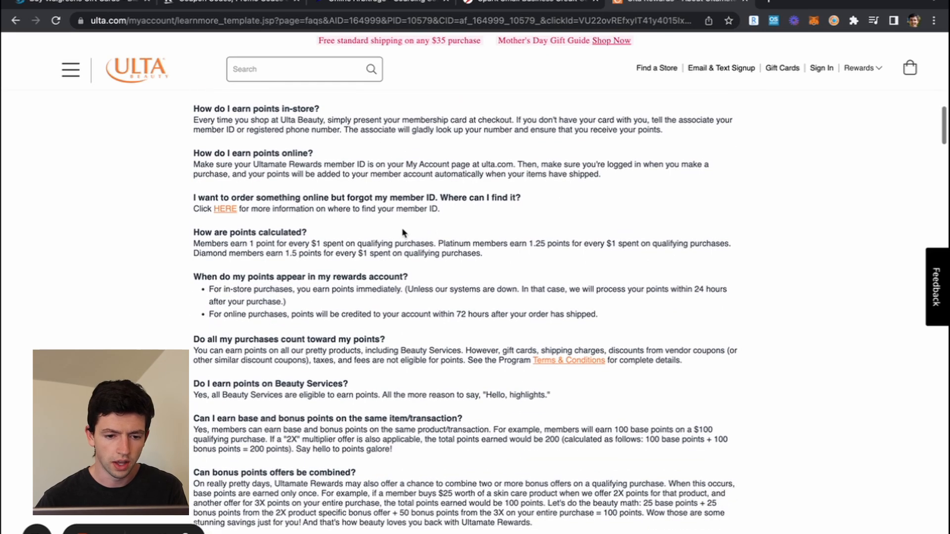
scroll("down", 3)
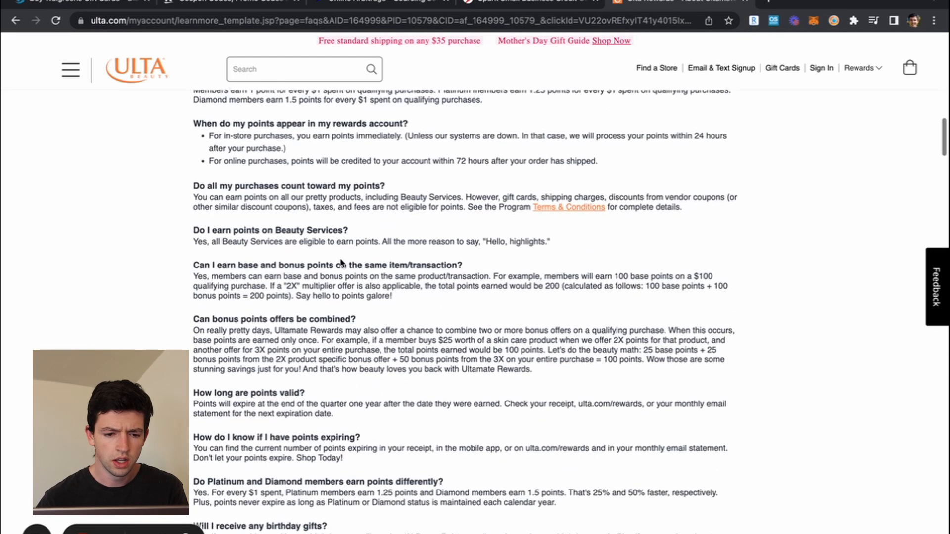
scroll("down", 3)
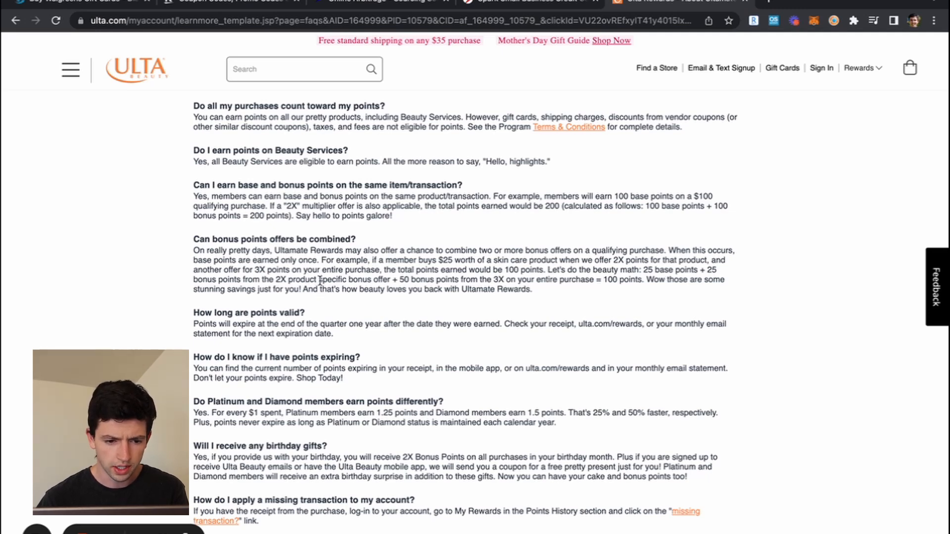
scroll("down", 3)
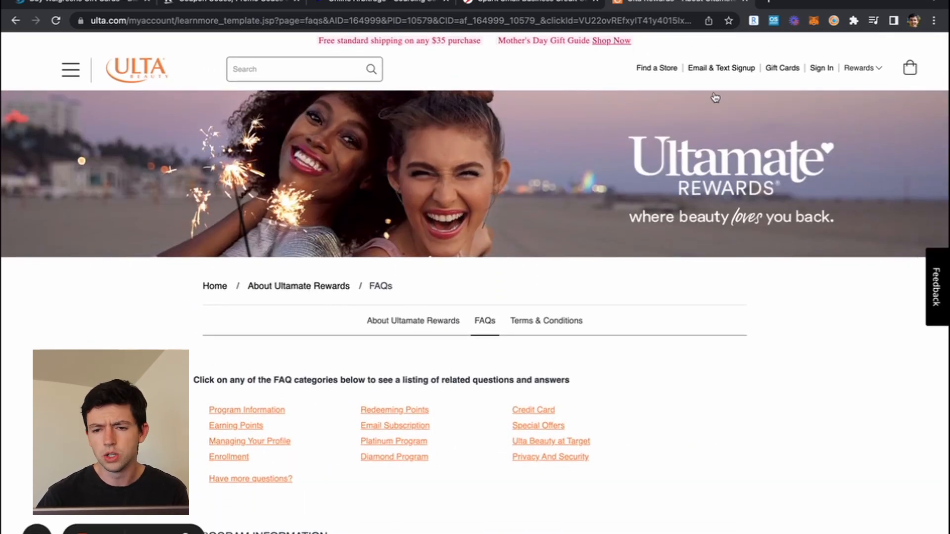
mouse_move(657, 131)
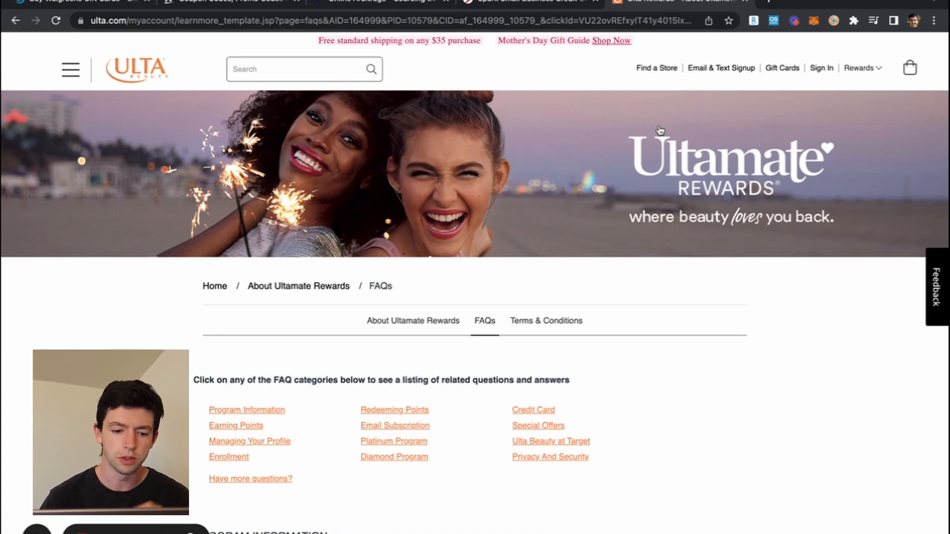
- Scroll through the Ulta rewards FAQ and Rakuten's coupons page to Thursday's promo codes
scroll("down", 3)
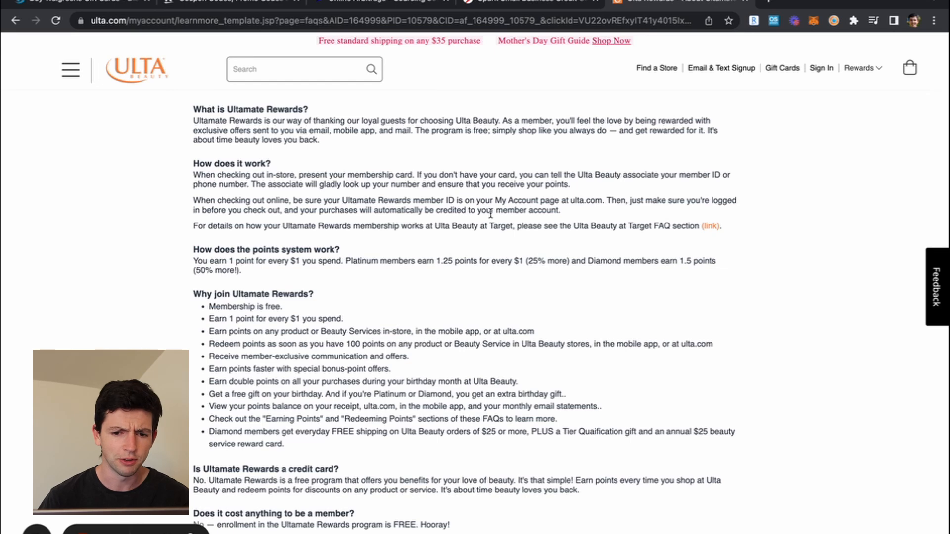
scroll("down", 3)
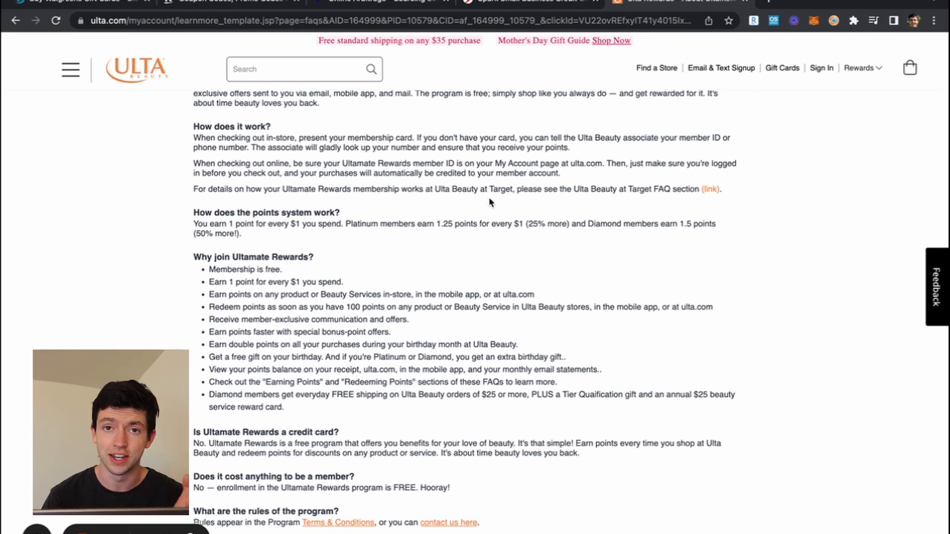
scroll("up", 3)
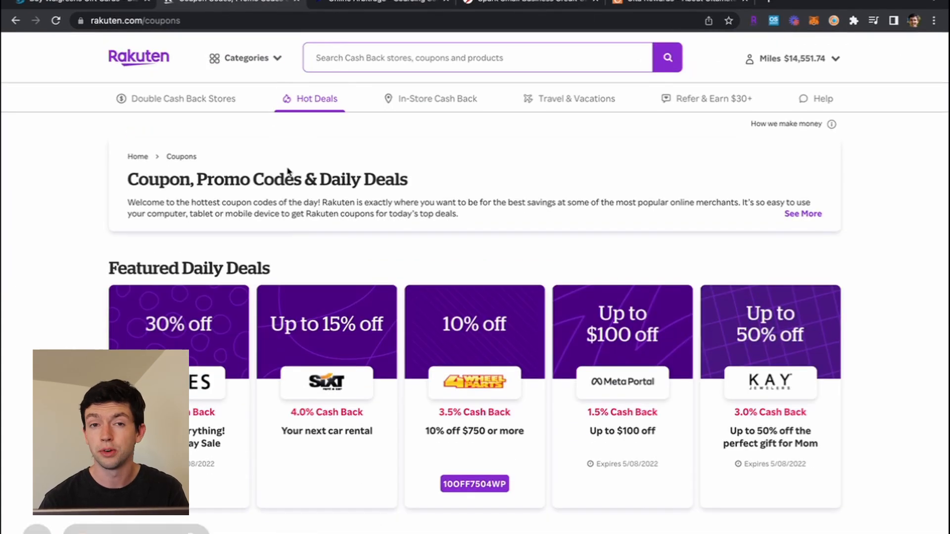
scroll("down", 3)
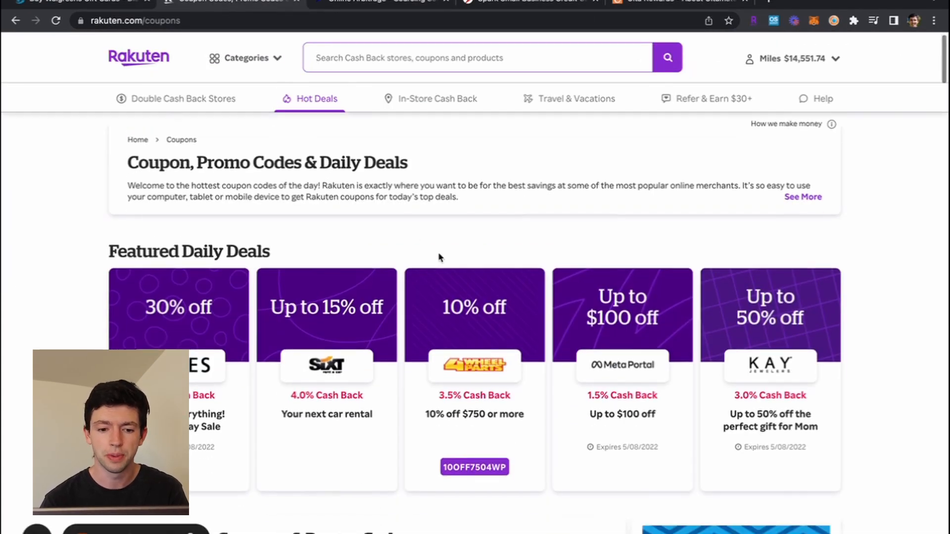
scroll("down", 3)
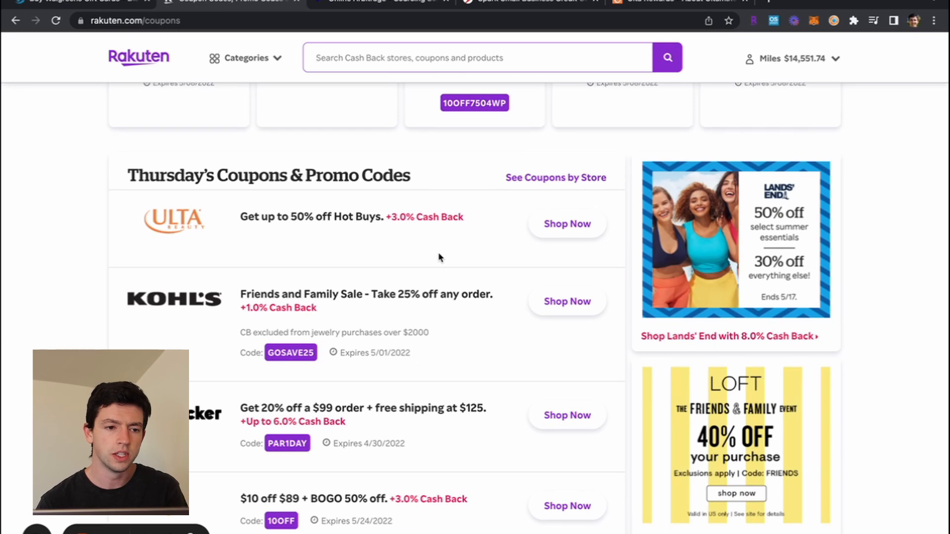